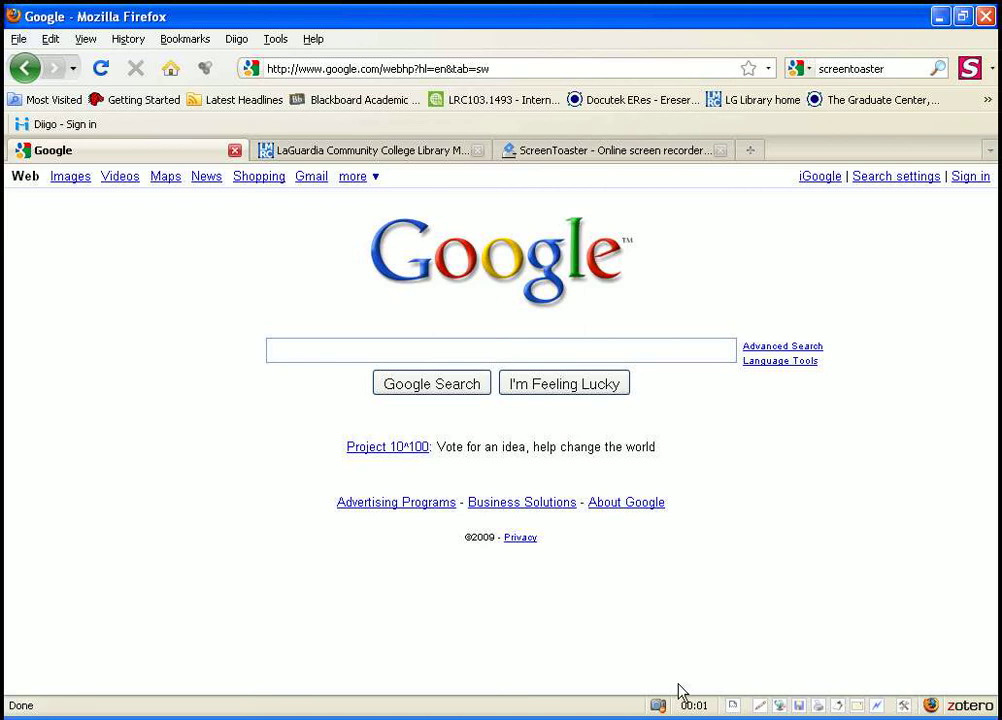
mouse_move(590, 567)
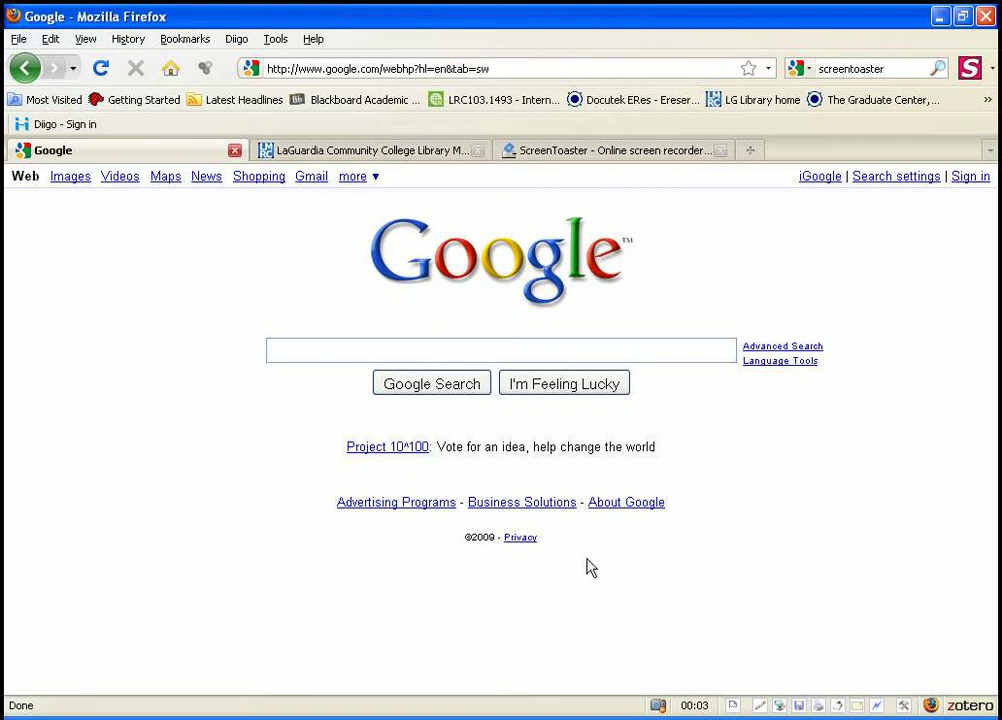
mouse_move(393, 257)
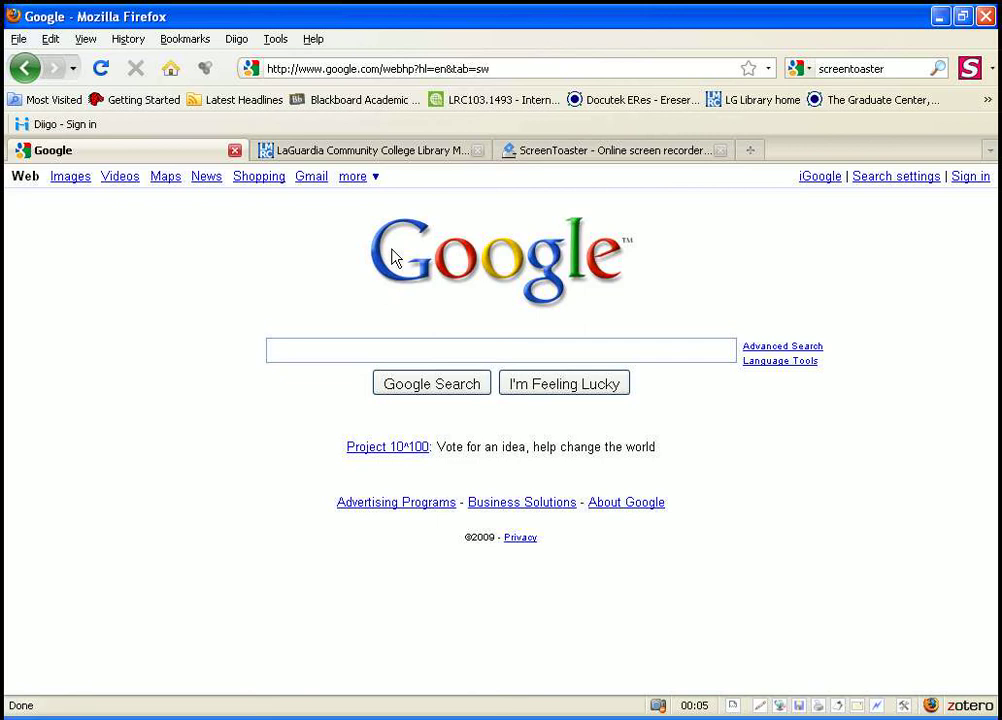
Open Google's 'more' dropdown listing Scholar, Books and Groups
left_click(370, 350)
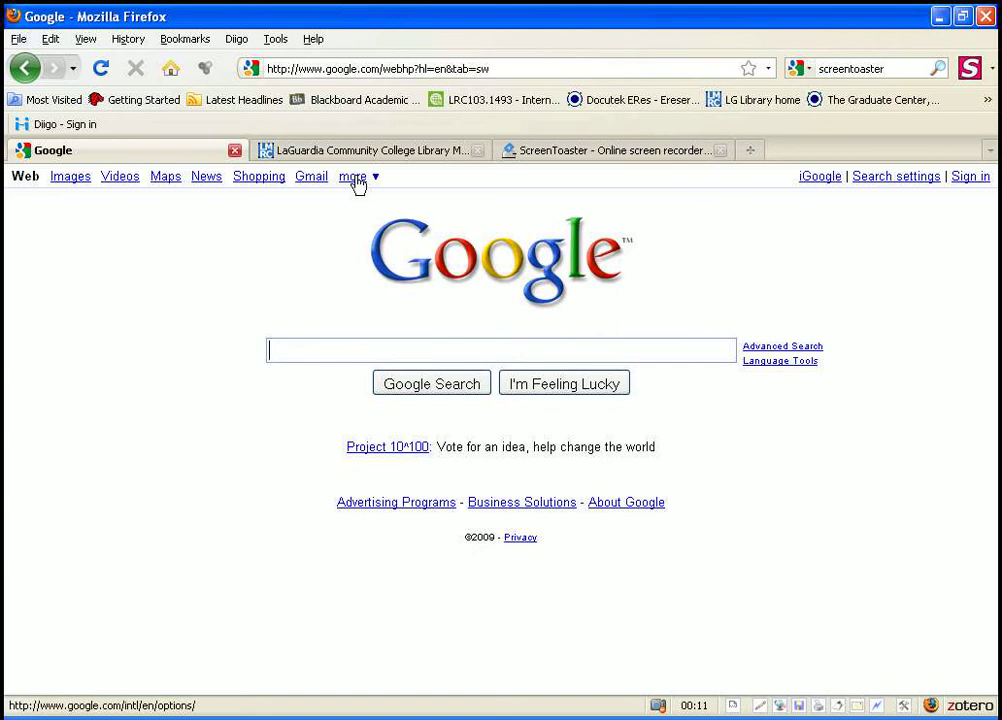
left_click(352, 176)
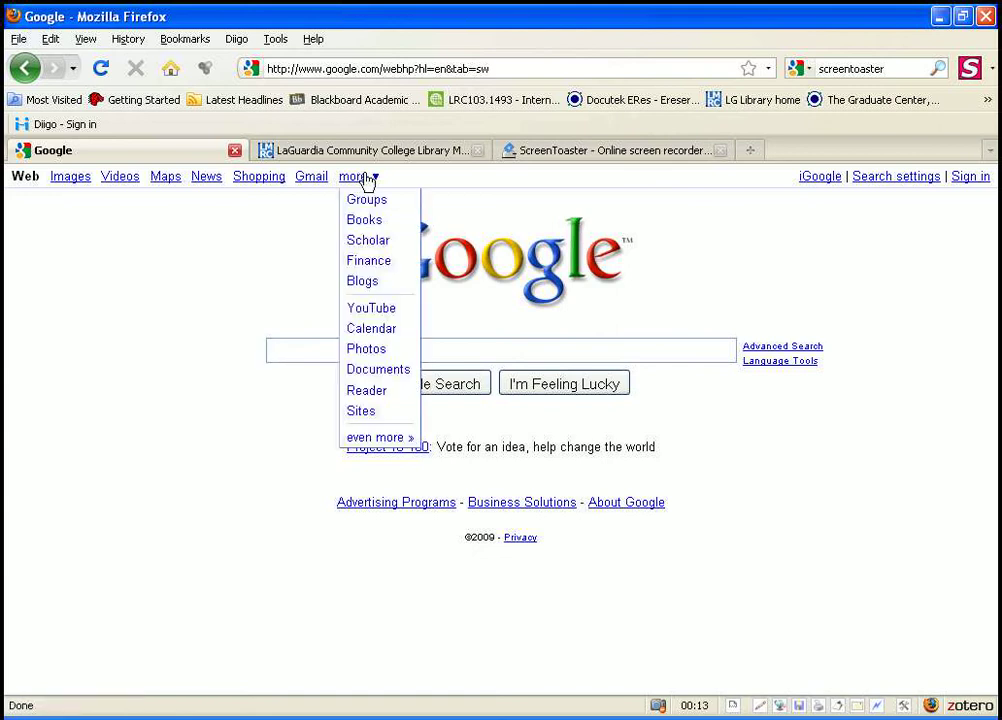
mouse_move(378, 204)
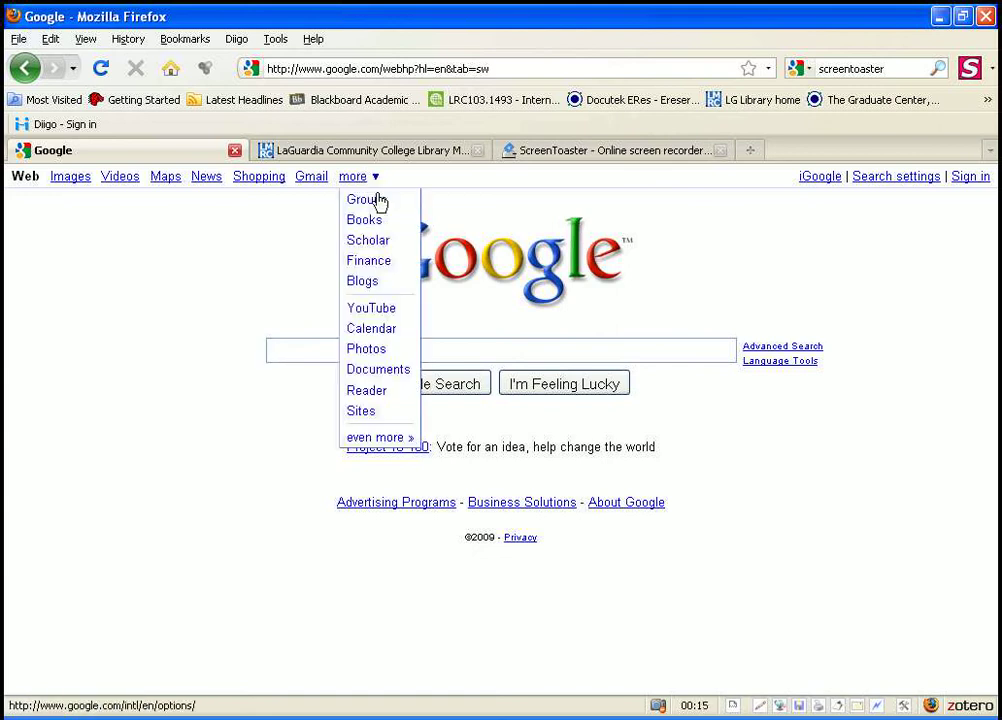
Choose Scholar from the 'more' list to load the Google Scholar search page
left_click(368, 240)
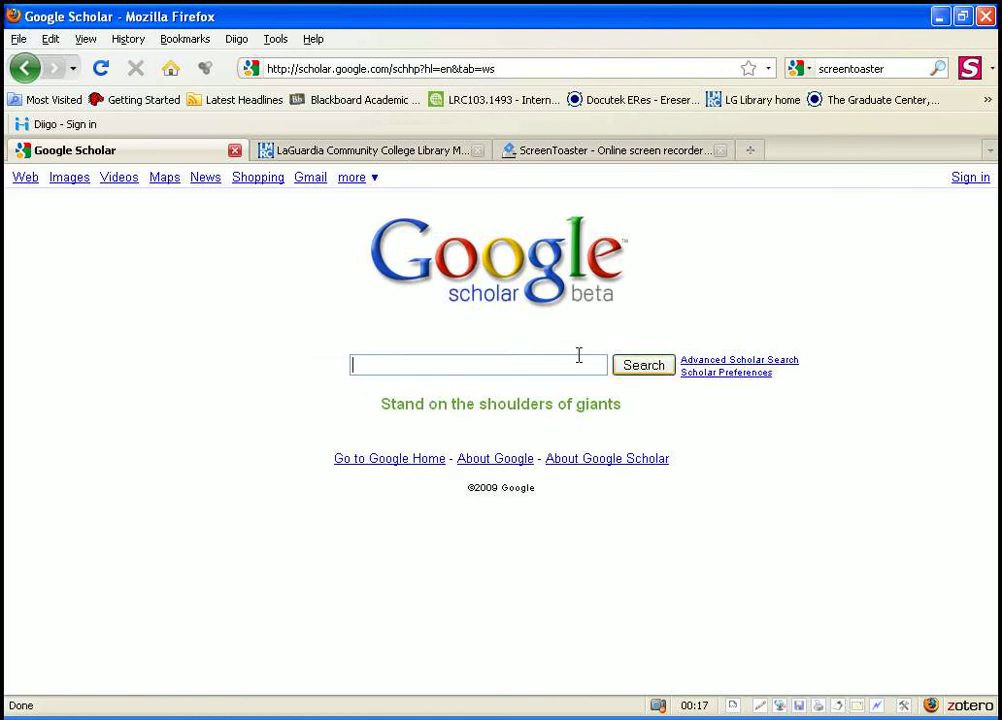
mouse_move(557, 258)
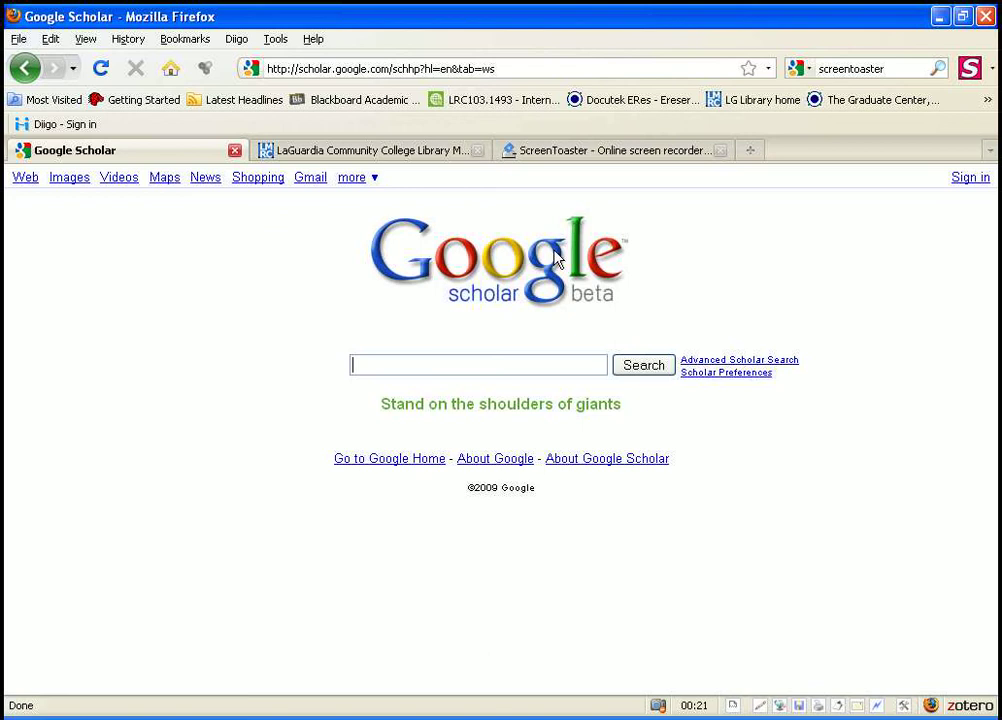
mouse_move(625, 325)
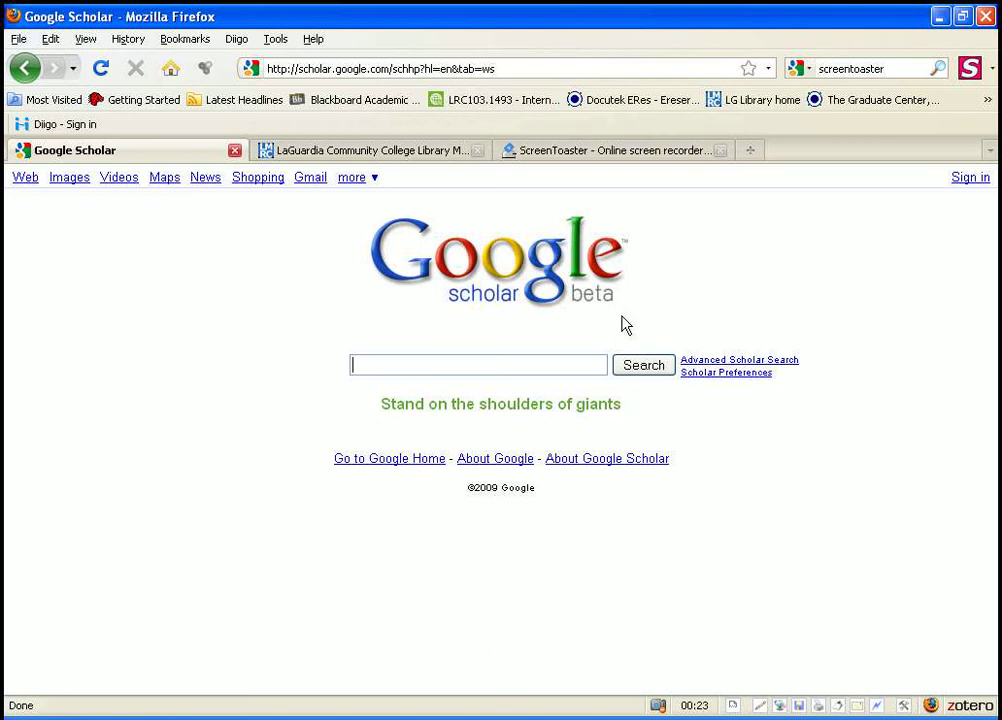
mouse_move(562, 247)
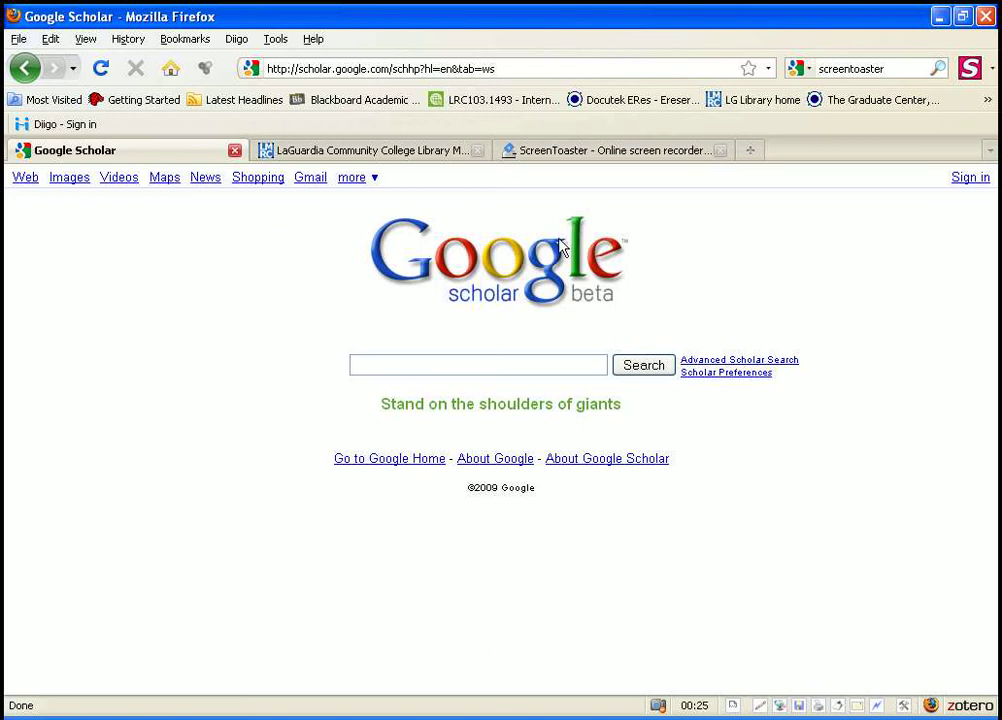
mouse_move(567, 310)
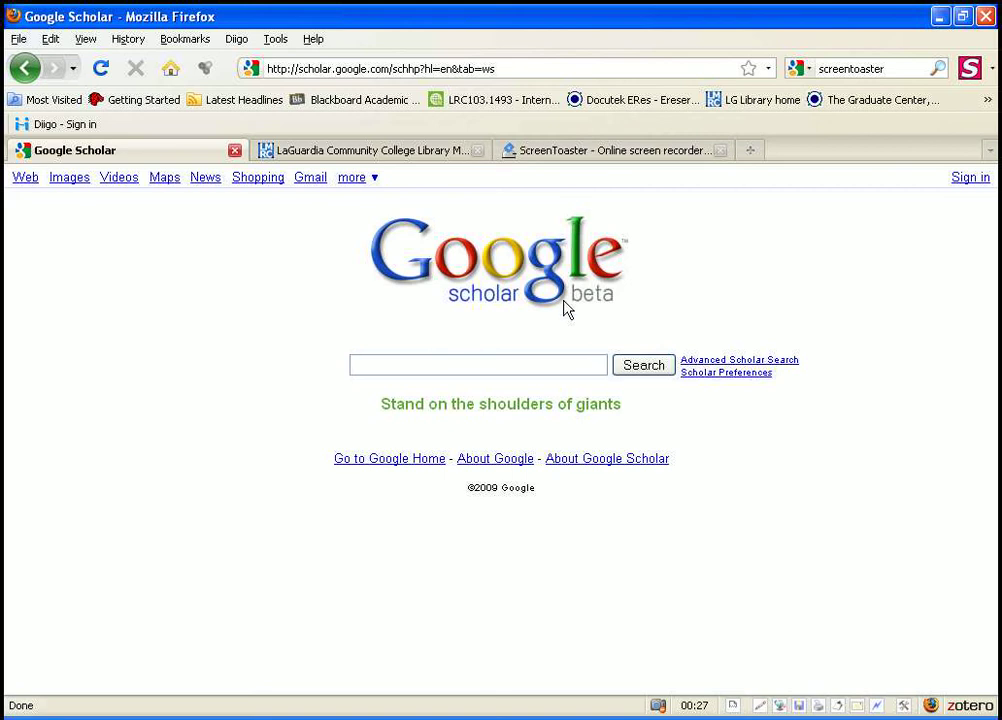
mouse_move(444, 387)
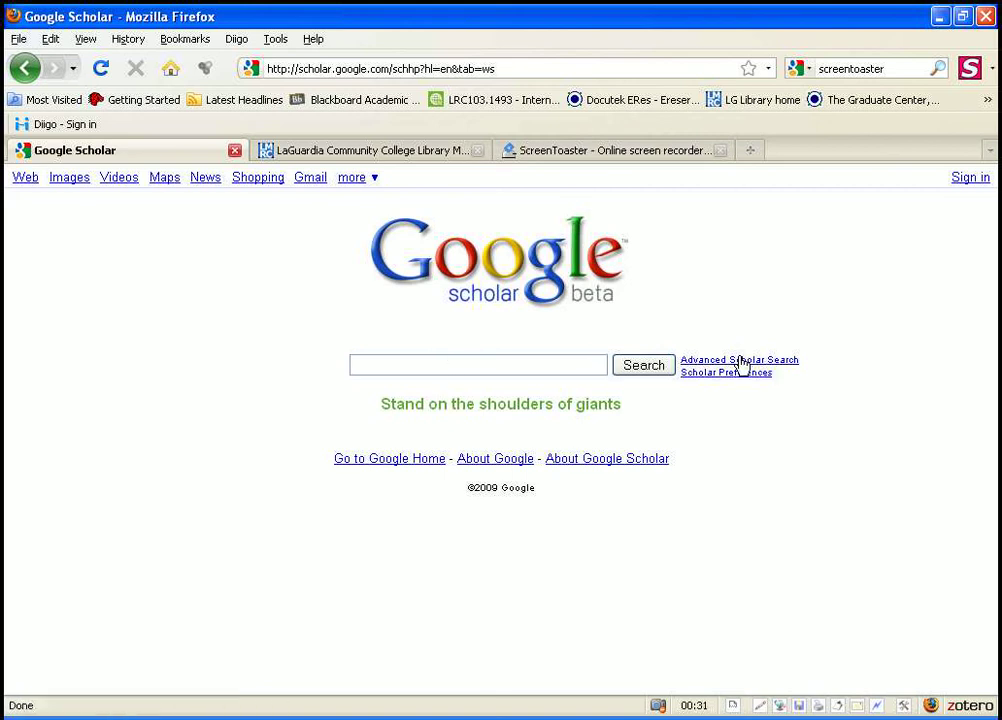
In Advanced Scholar Search, enter 'houston baker' as the article author
left_click(739, 359)
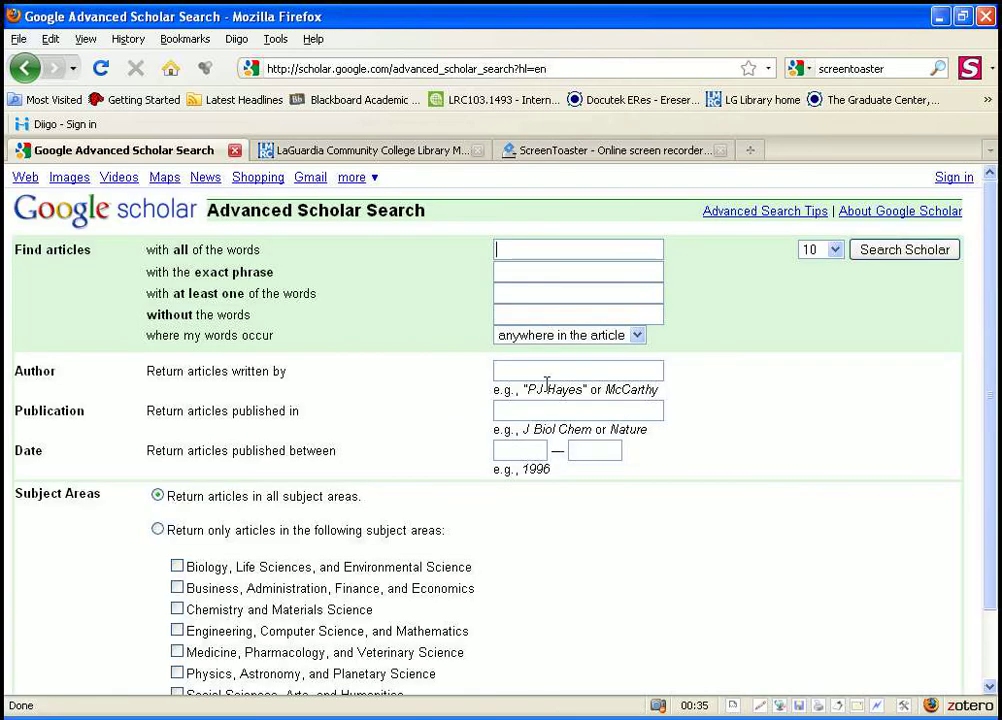
mouse_move(512, 405)
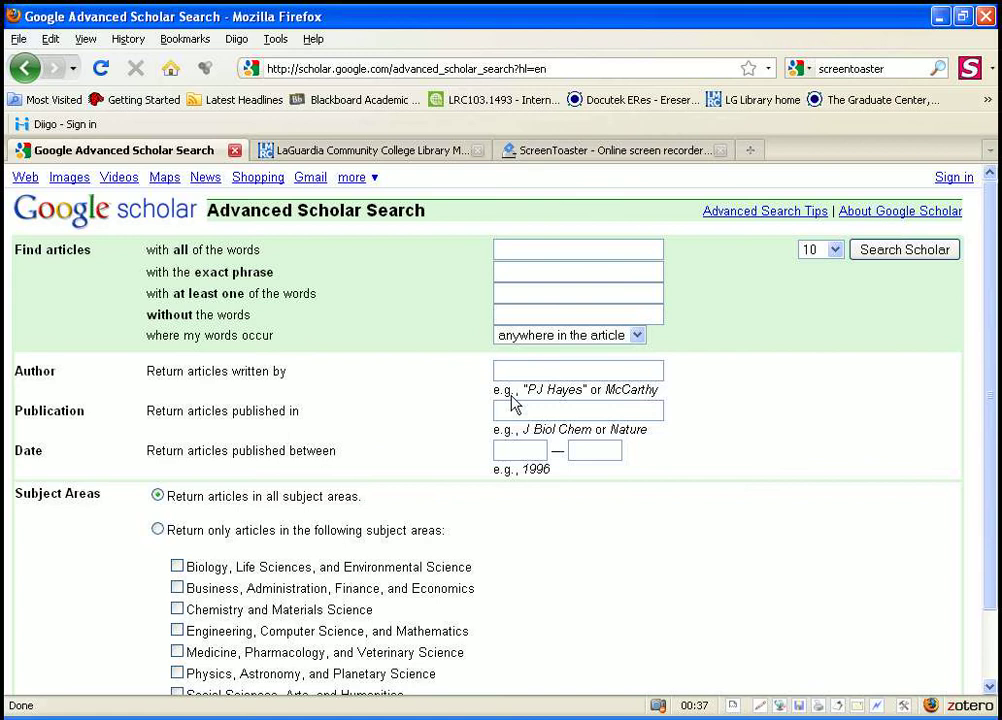
mouse_move(500, 356)
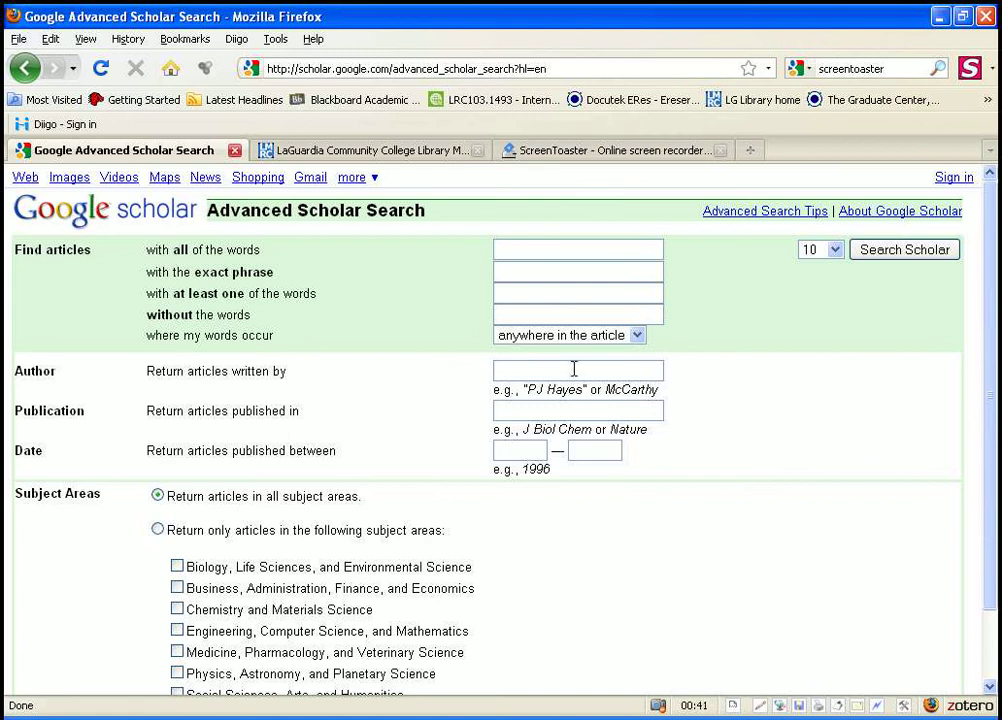
type("h")
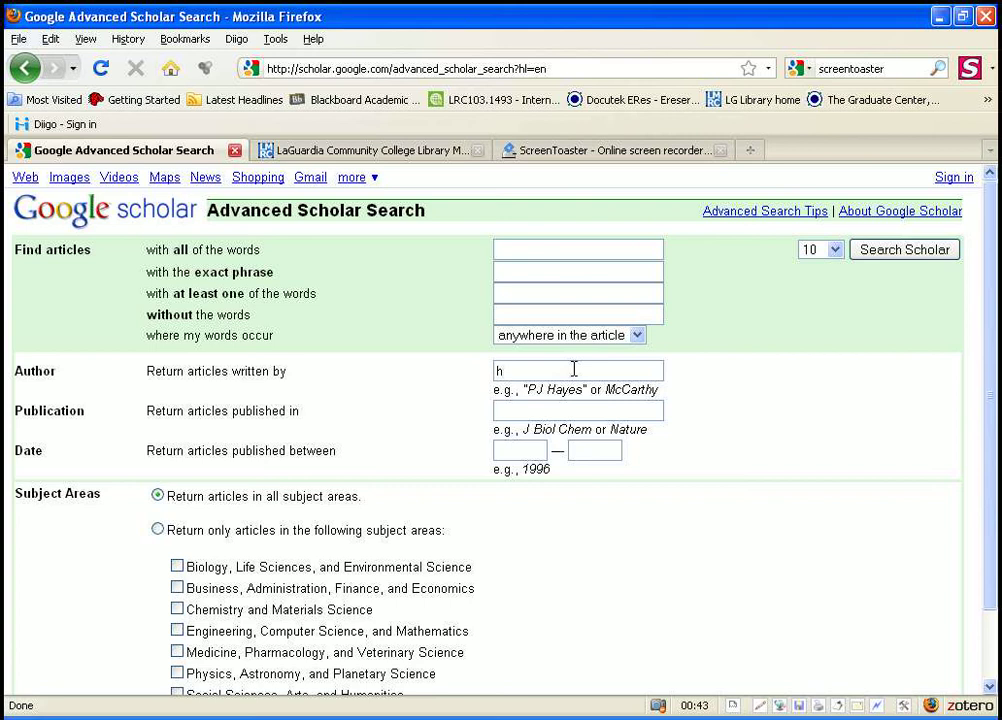
type("ouston b")
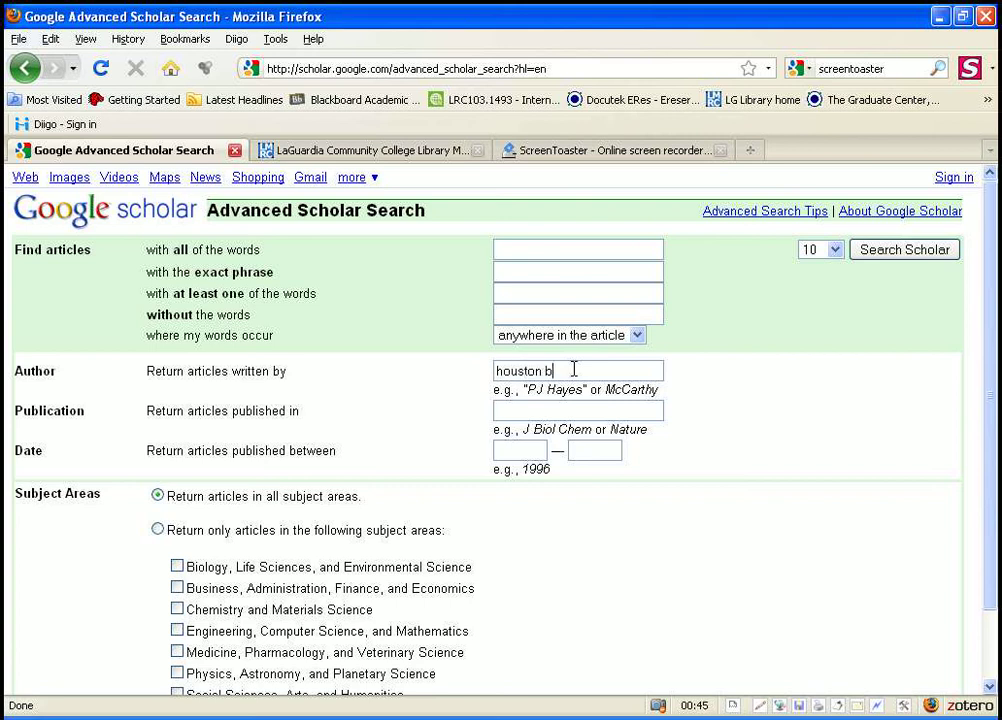
type("aker")
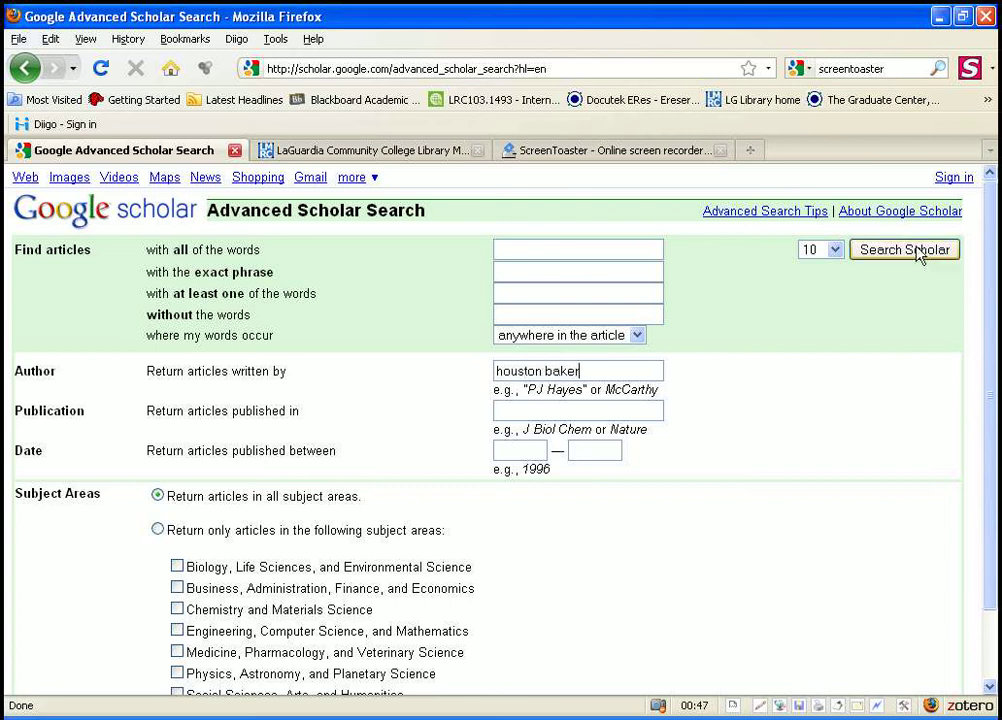
left_click(903, 249)
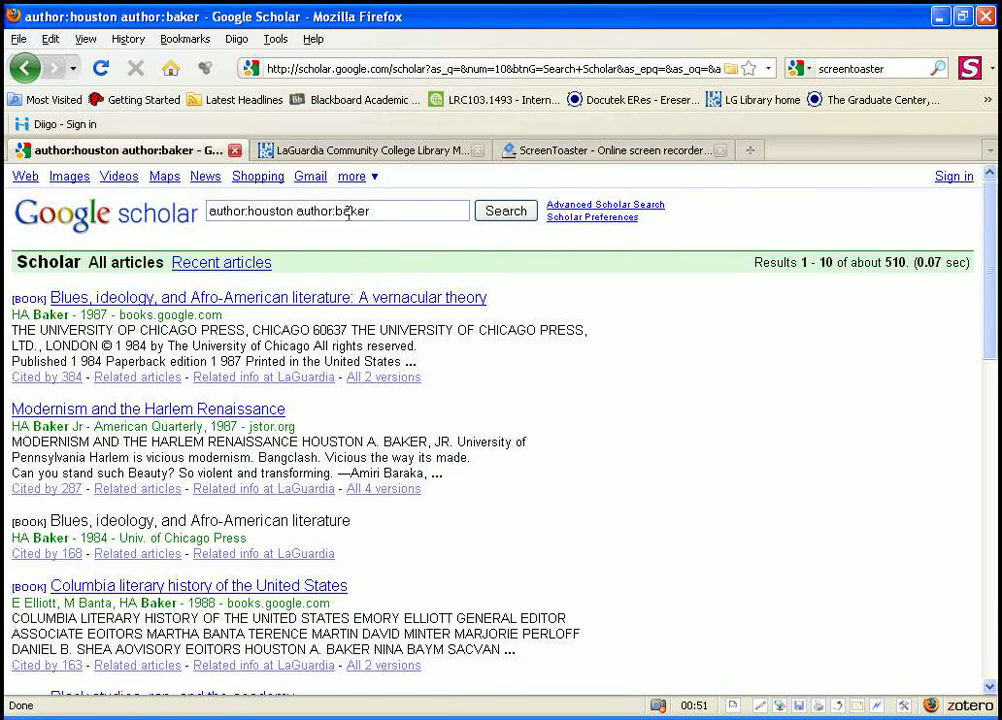
mouse_move(367, 210)
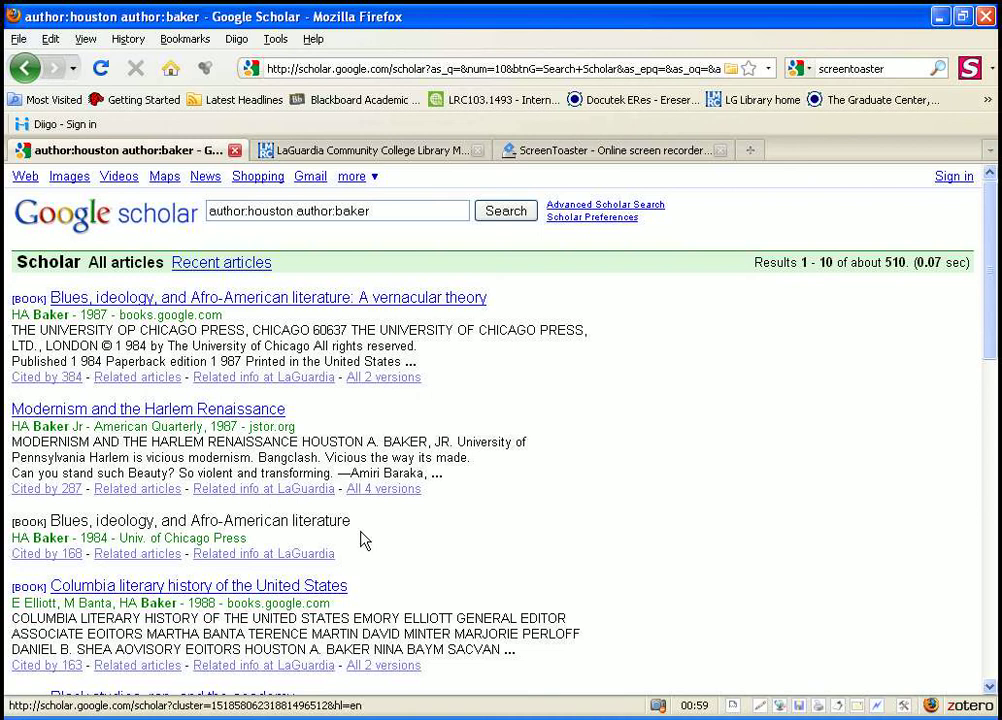
scroll("down", 3)
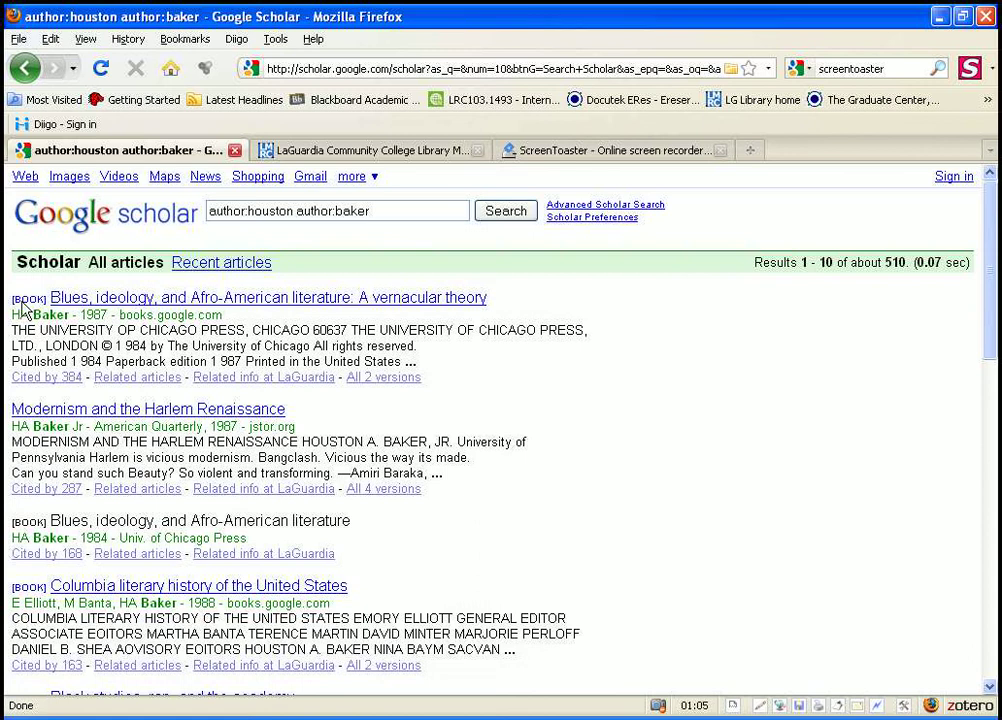
mouse_move(293, 305)
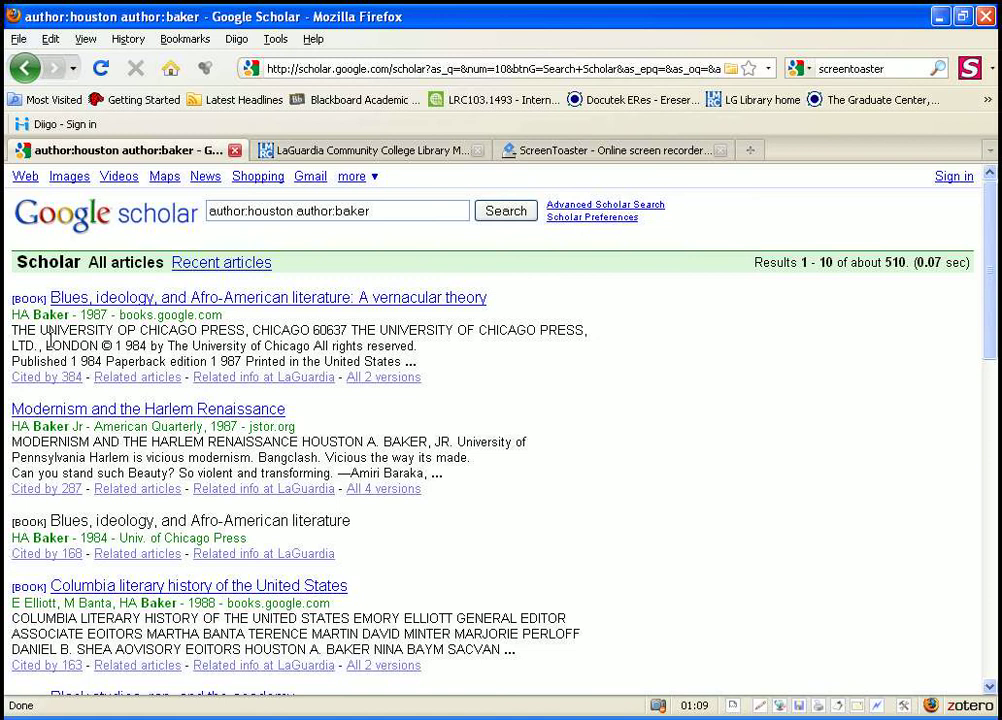
scroll("down", 3)
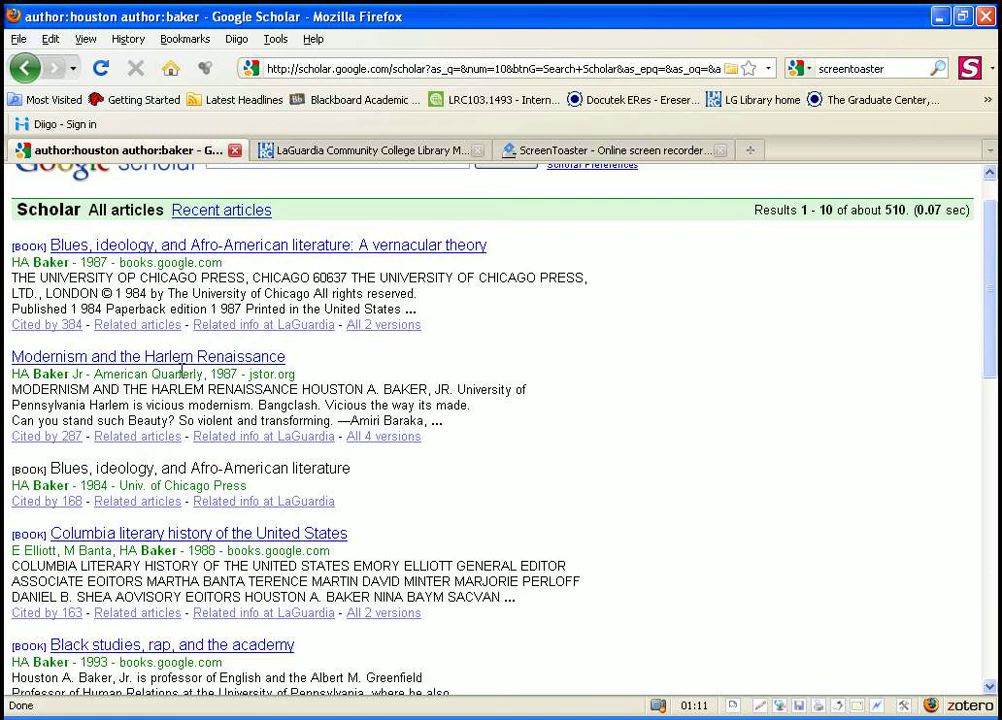
mouse_move(178, 372)
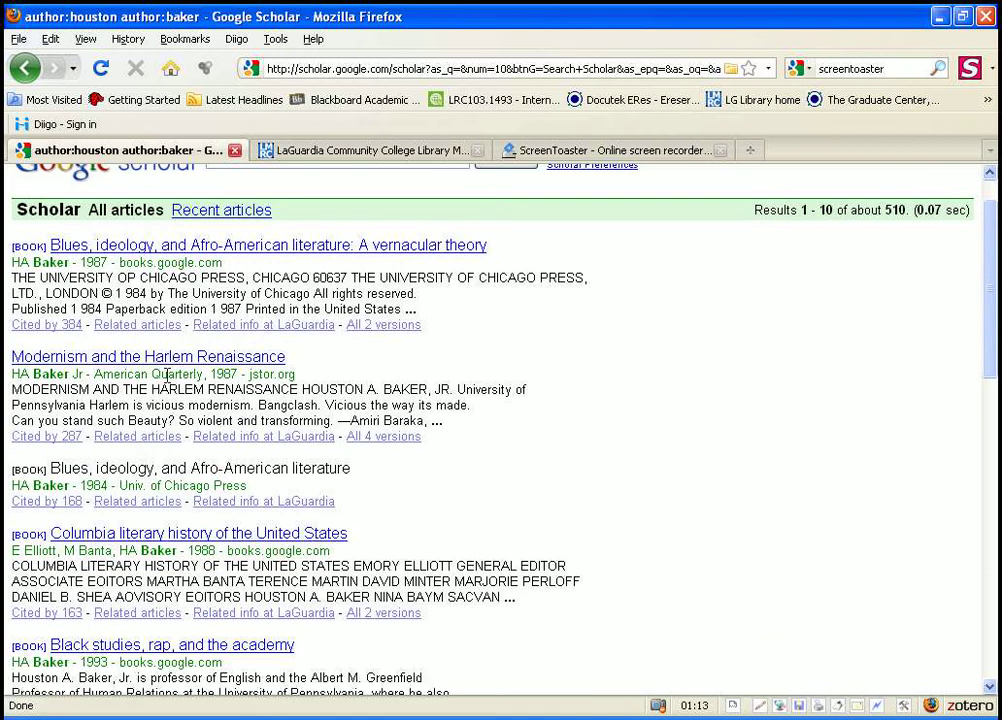
mouse_move(228, 373)
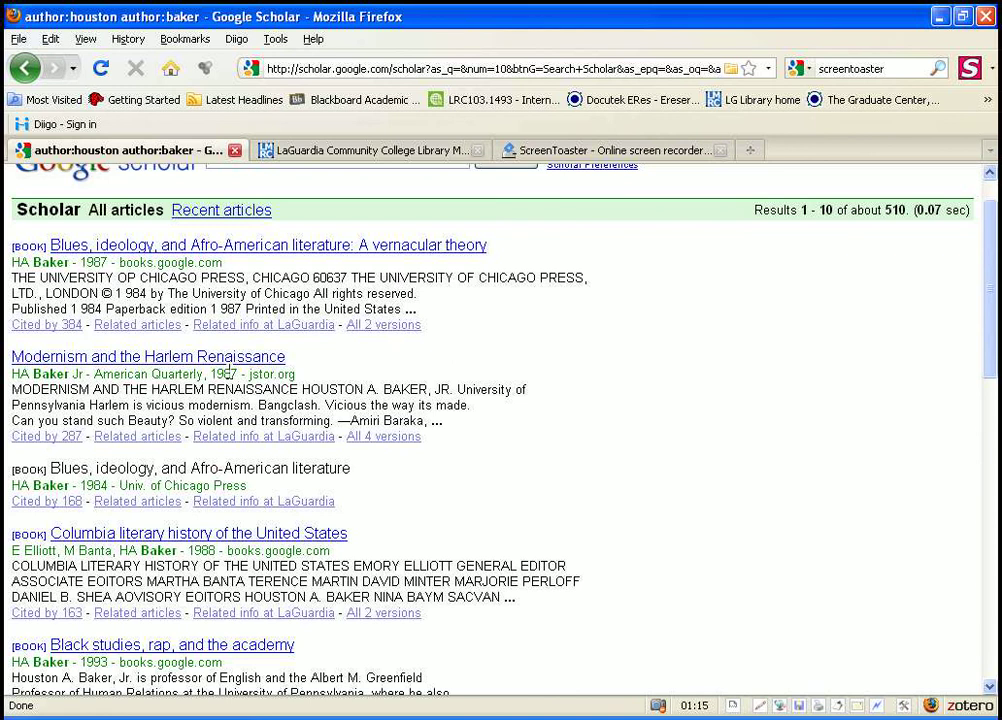
scroll("down", 3)
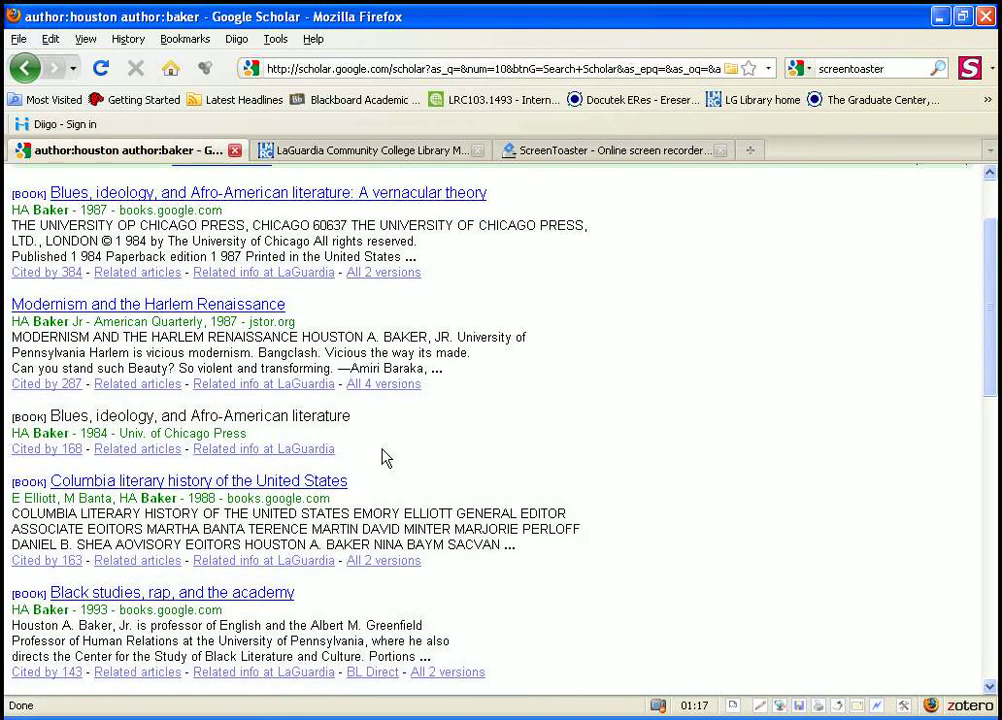
scroll("down", 3)
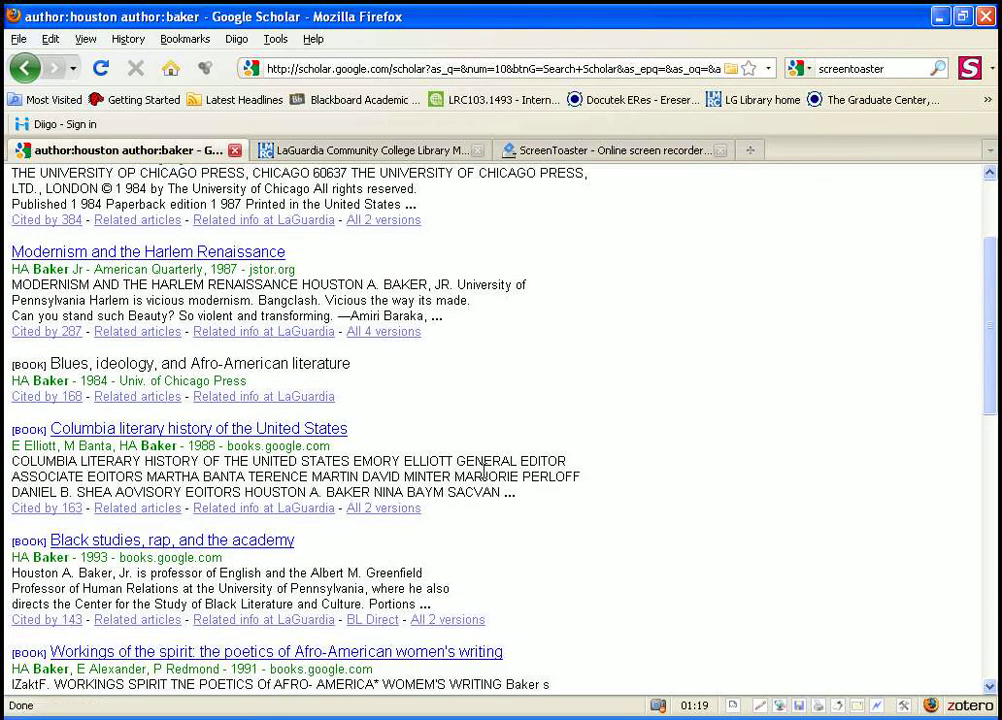
scroll("down", 3)
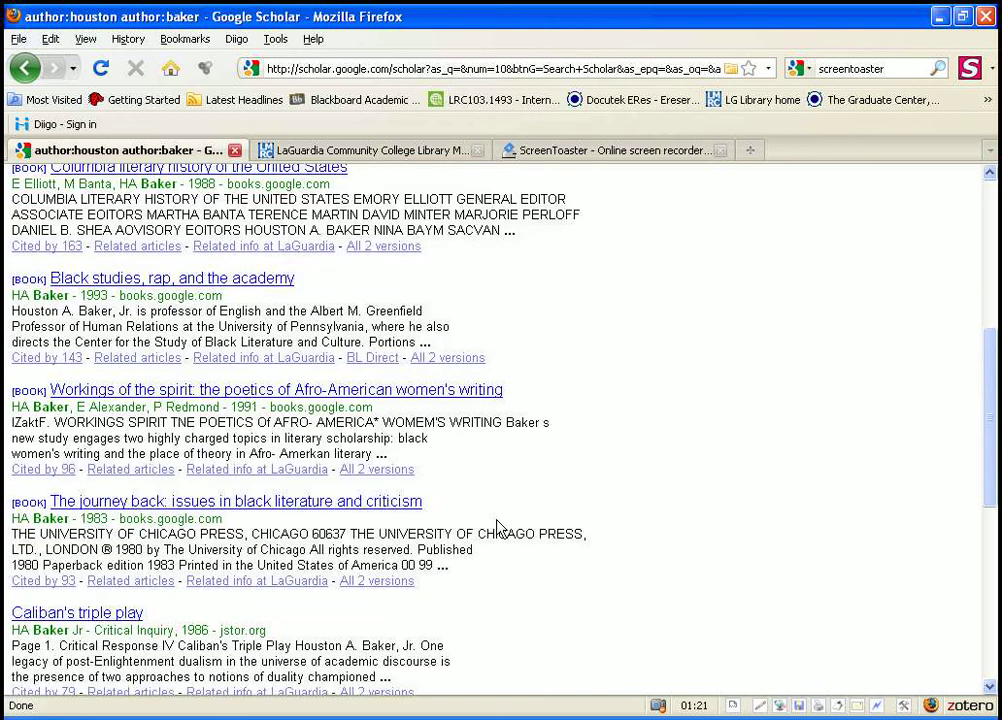
scroll("down", 3)
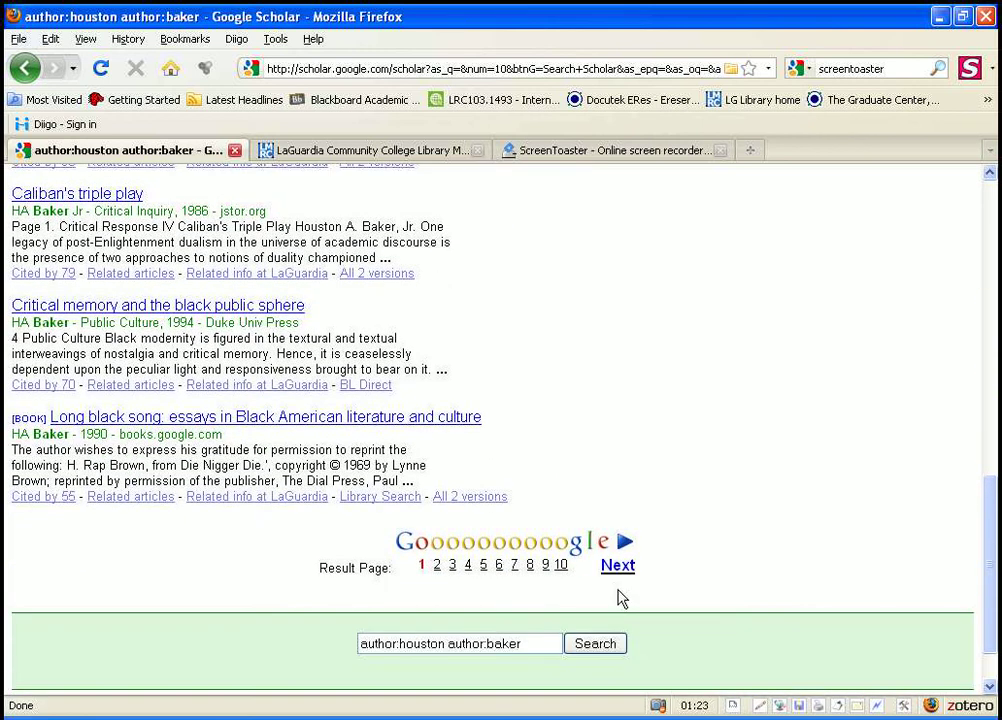
Page to results page 4 and request LaGuardia full text for Not Without My Daughters
left_click(617, 565)
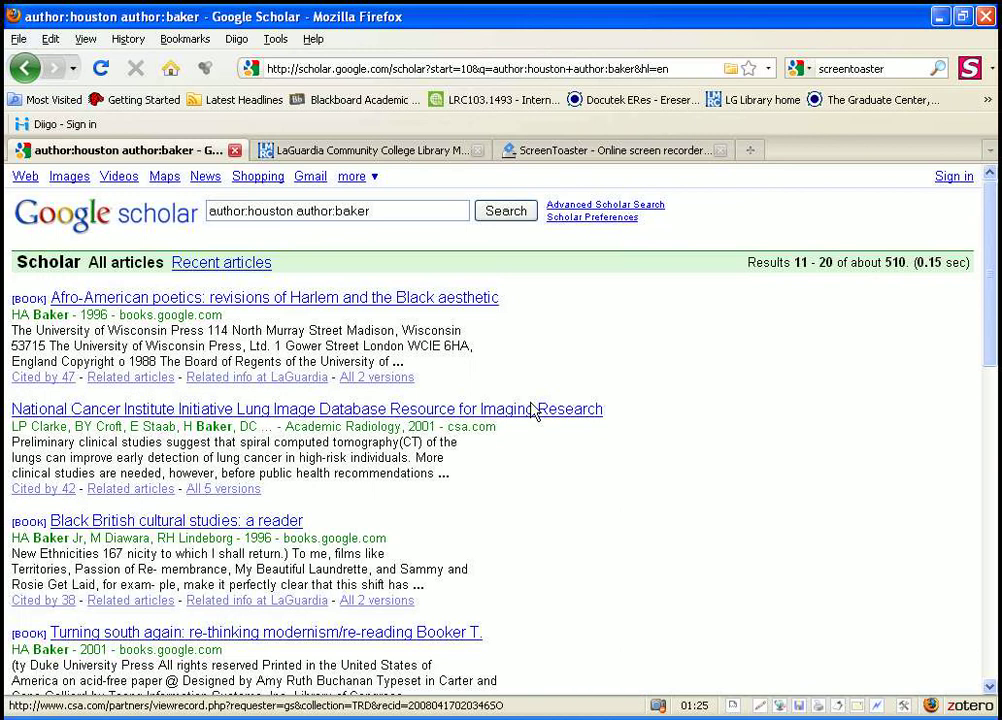
scroll("down", 3)
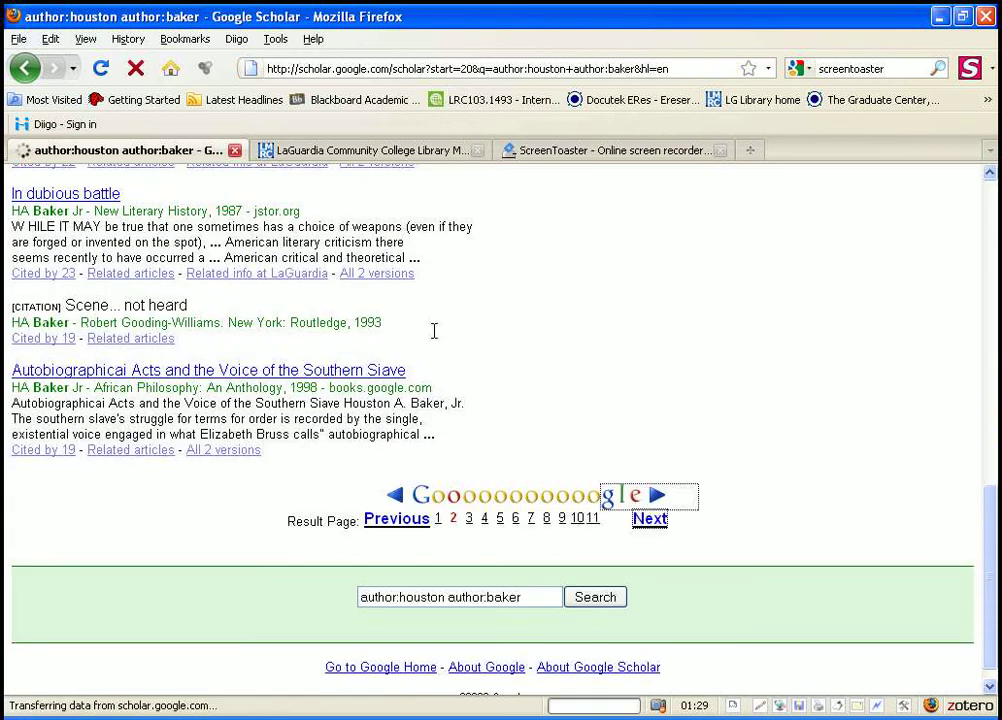
left_click(649, 518)
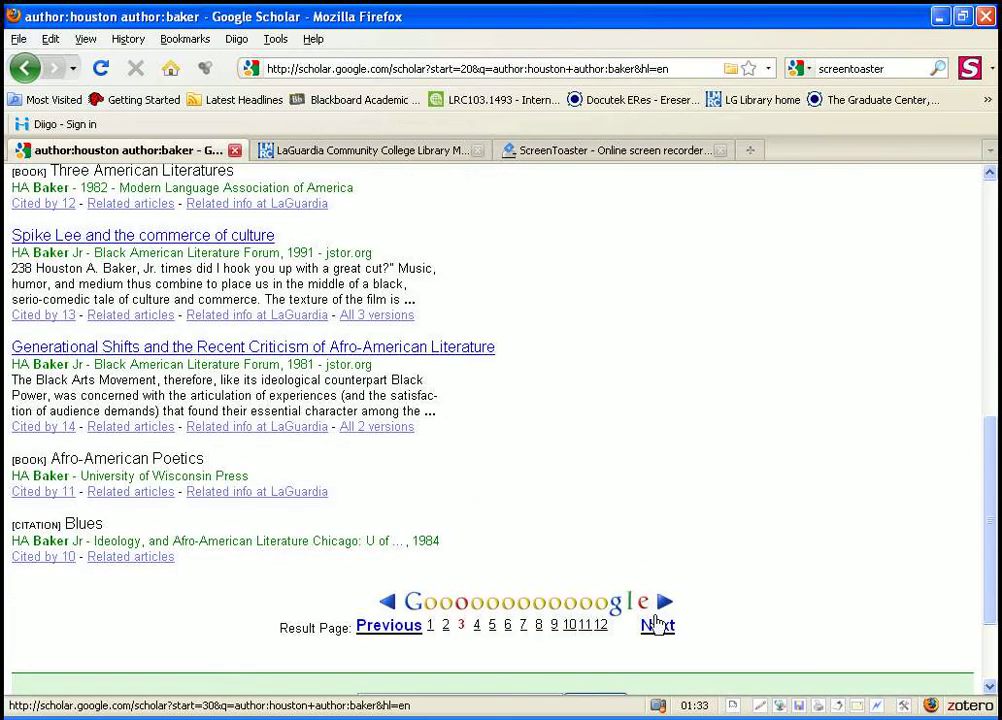
left_click(657, 625)
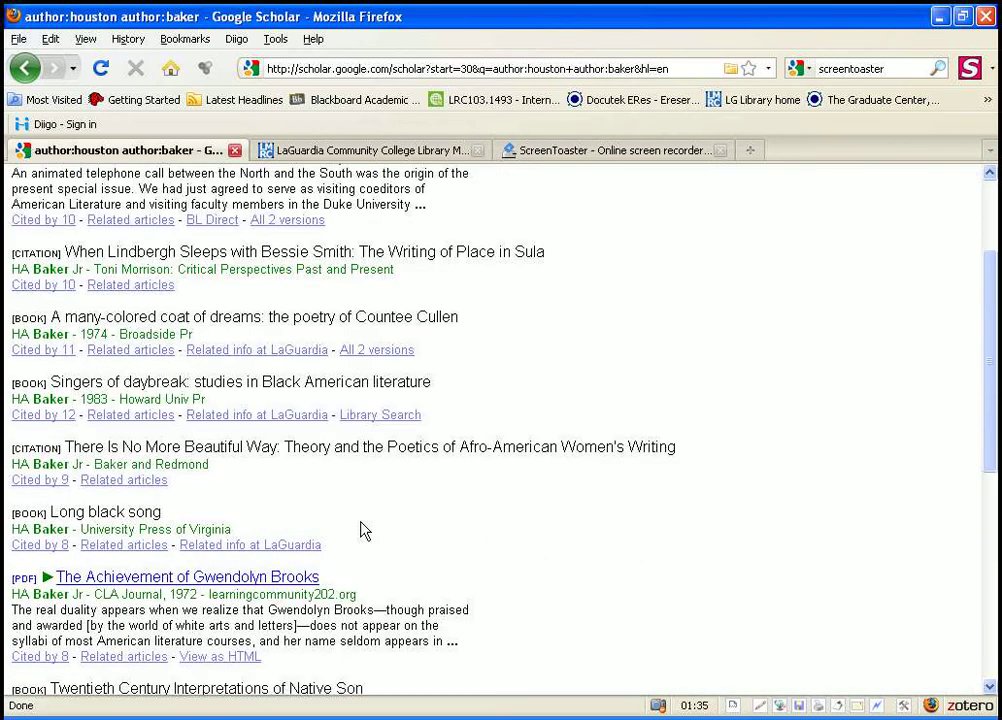
scroll("down", 3)
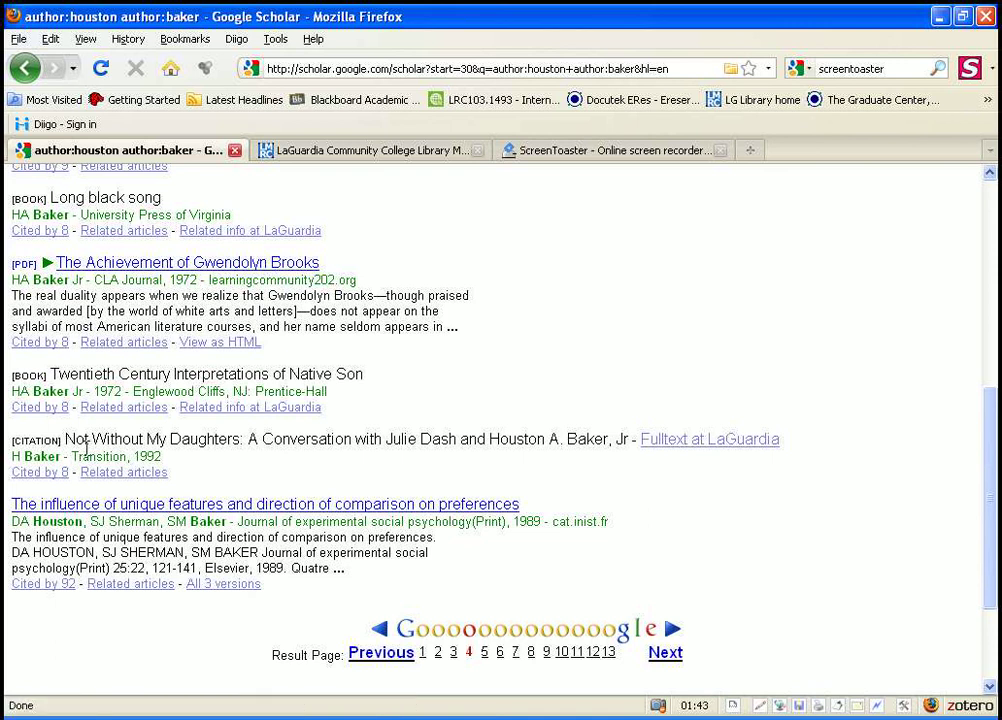
mouse_move(587, 438)
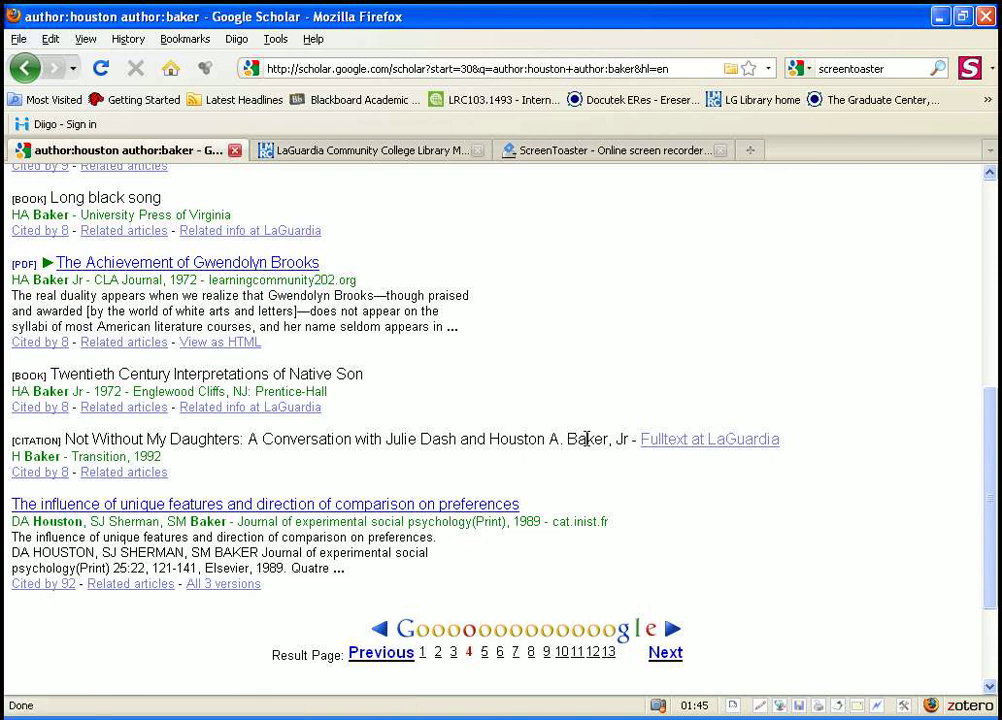
left_click(709, 439)
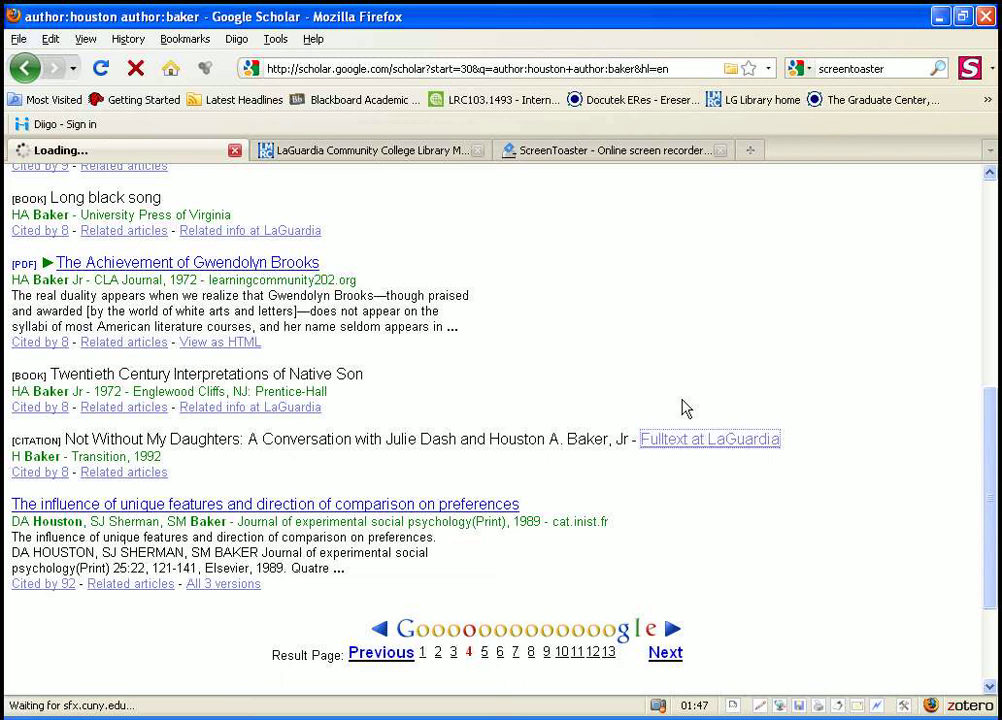
View Find it! @ CUNY's JSTOR full-text and catalog options for the Julie Dash interview
left_click(709, 439)
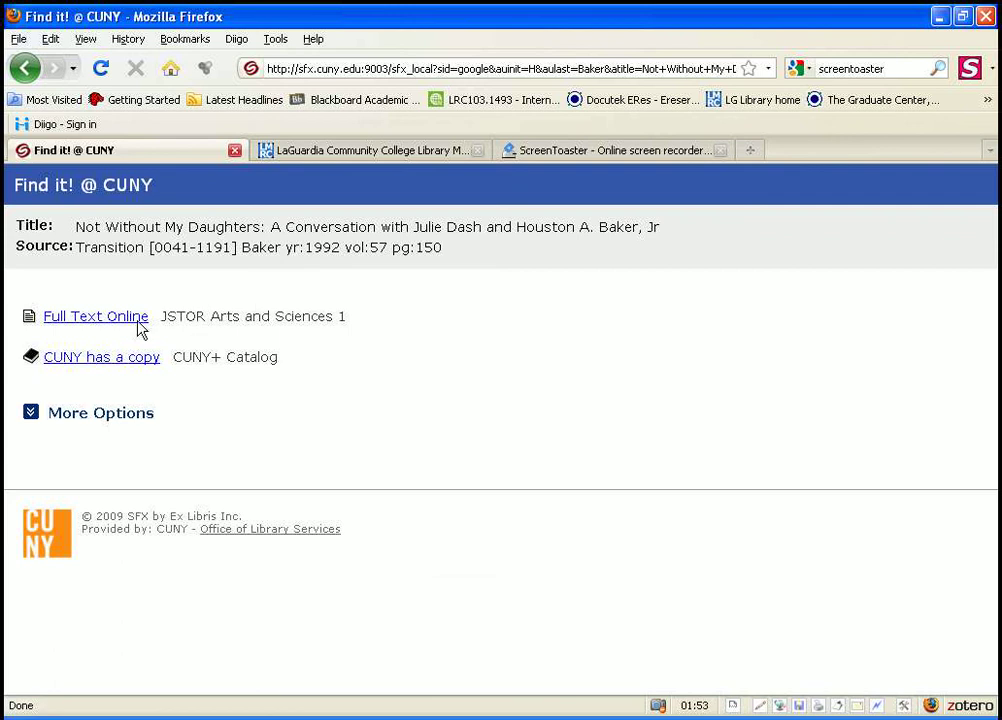
mouse_move(107, 325)
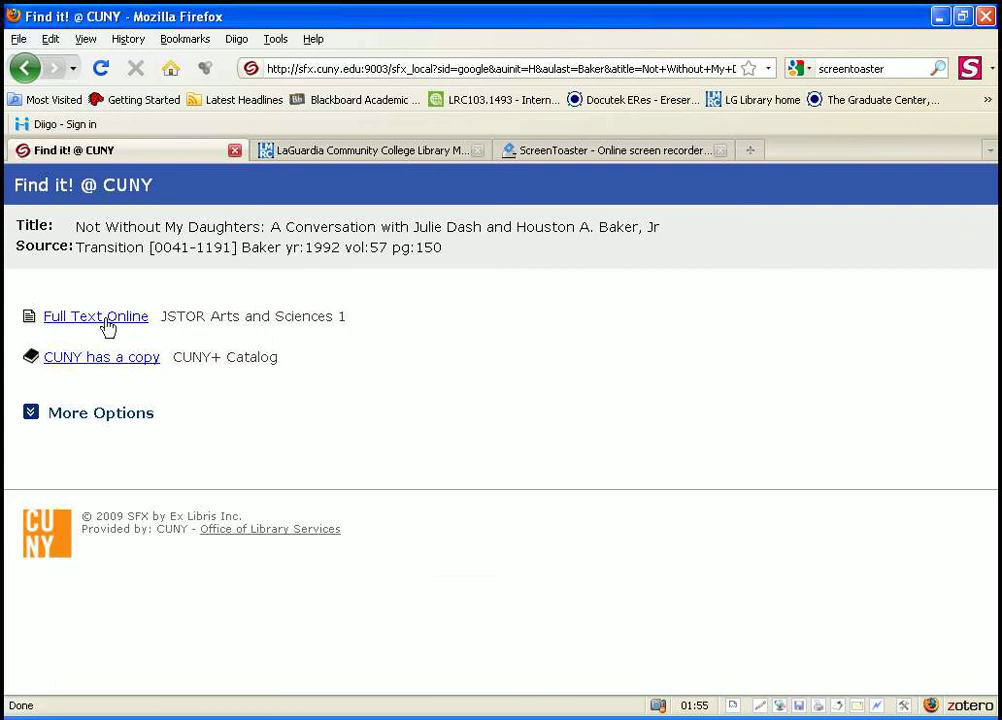
mouse_move(110, 316)
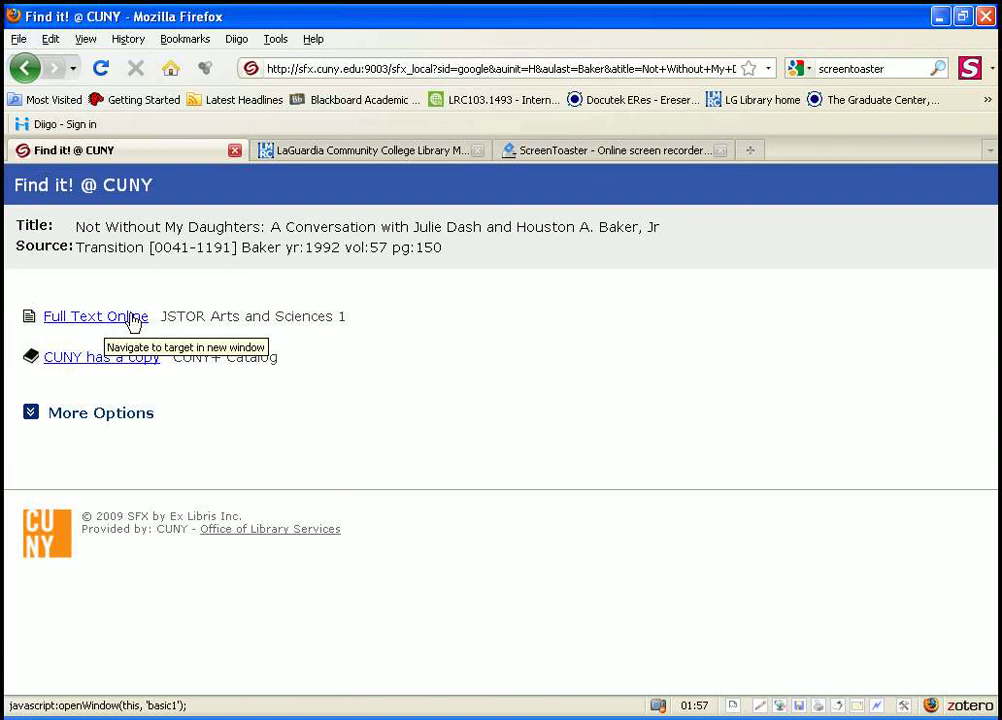
mouse_move(225, 314)
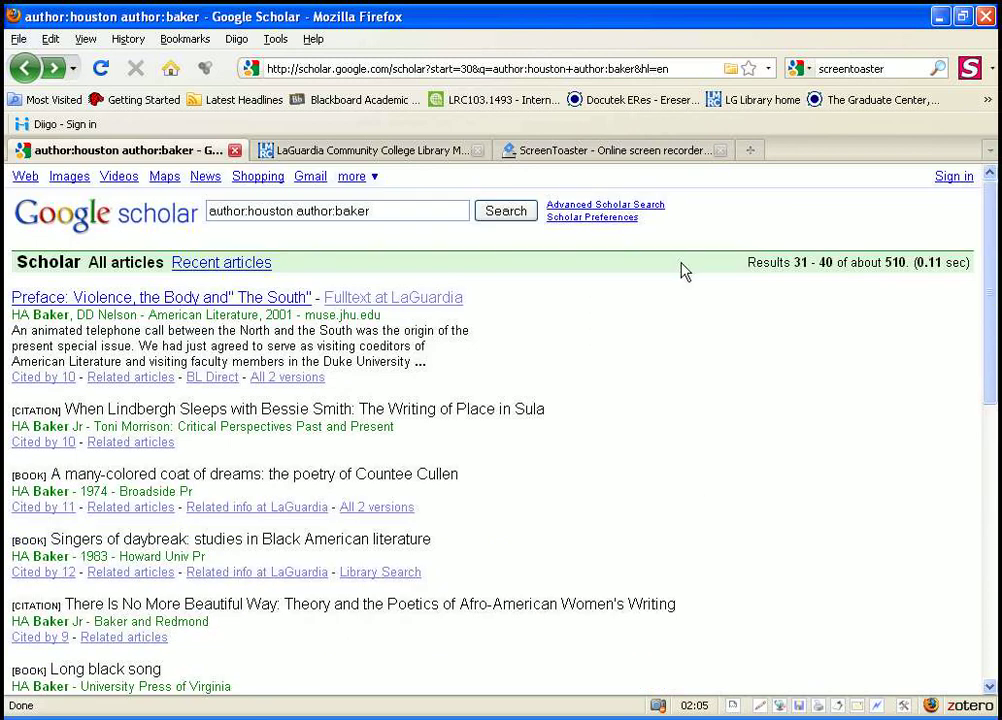
Add 'callaloo' as the publication to the houston baker advanced search and run it
left_click(605, 204)
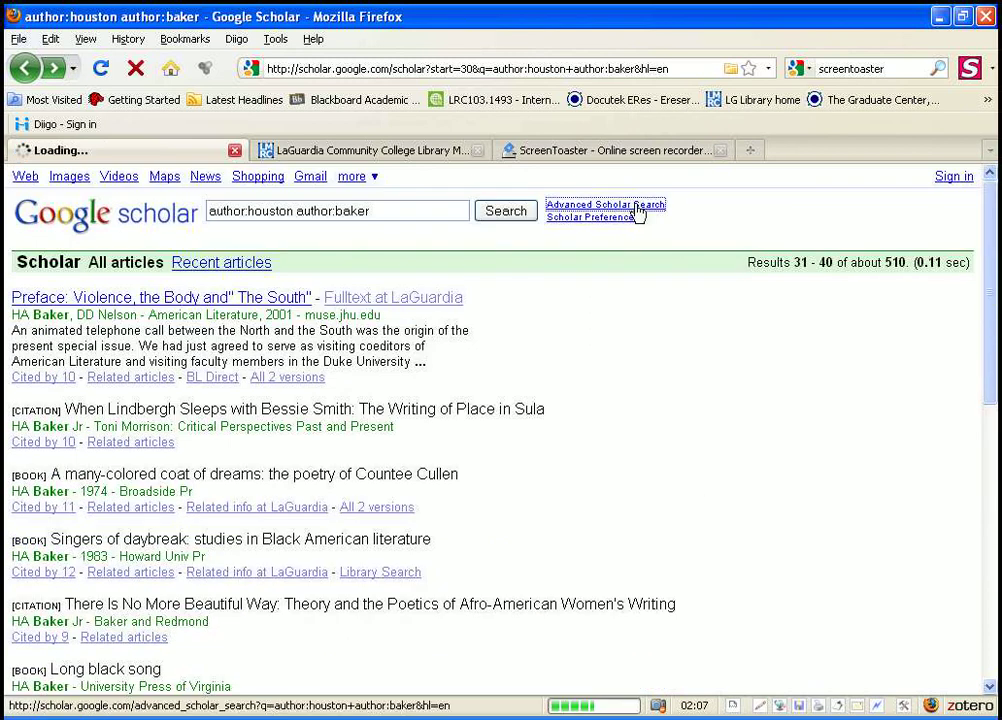
left_click(605, 205)
type("c")
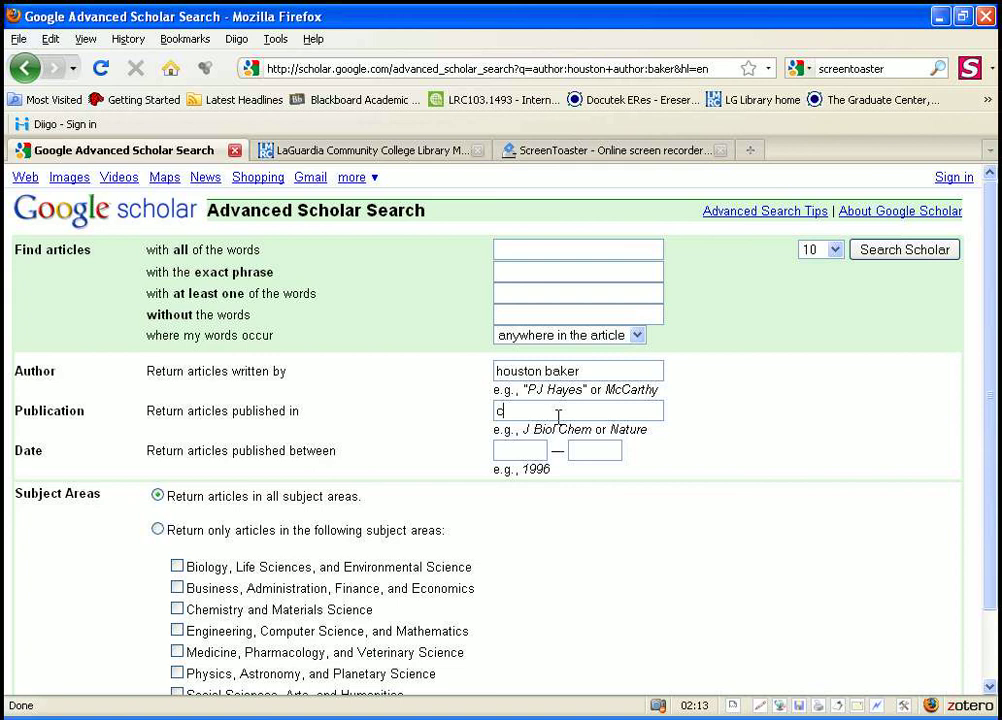
type("alloo")
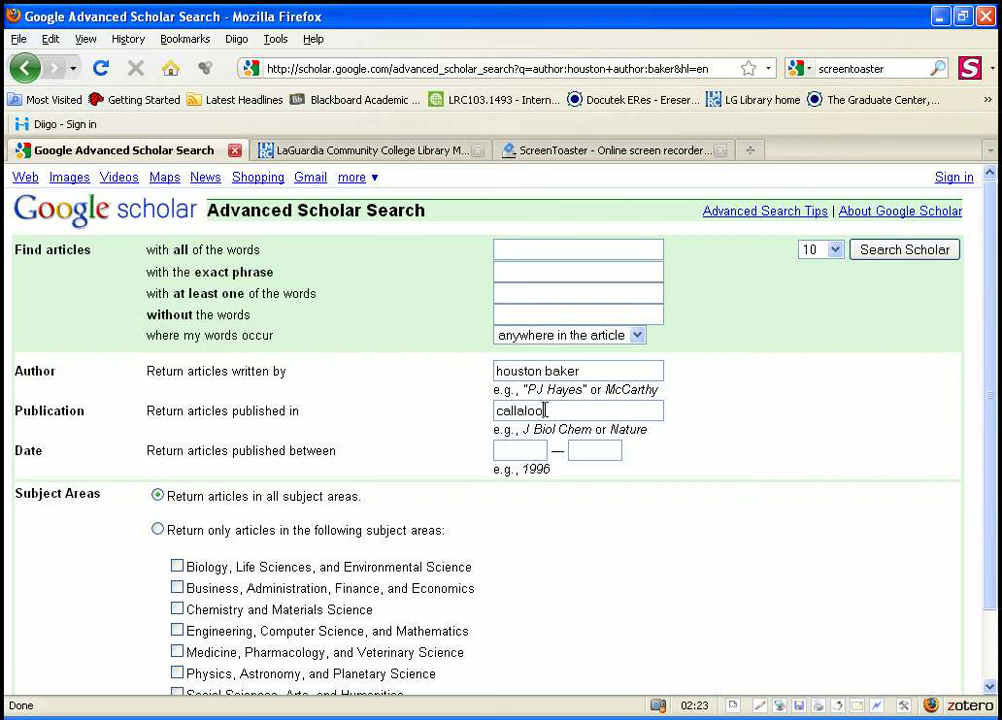
left_click(903, 249)
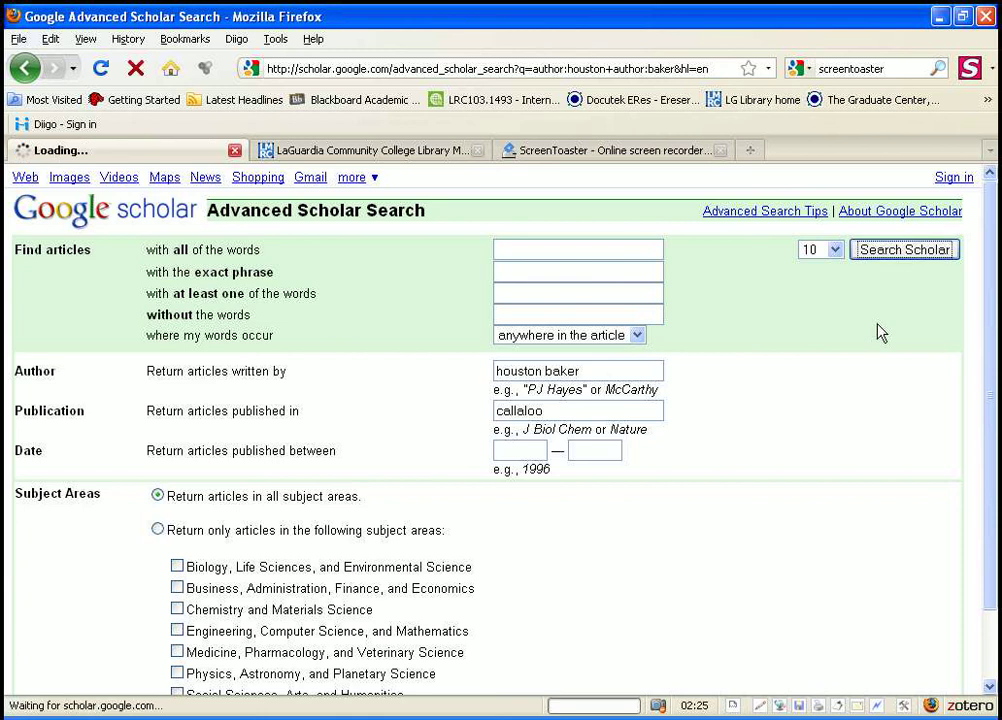